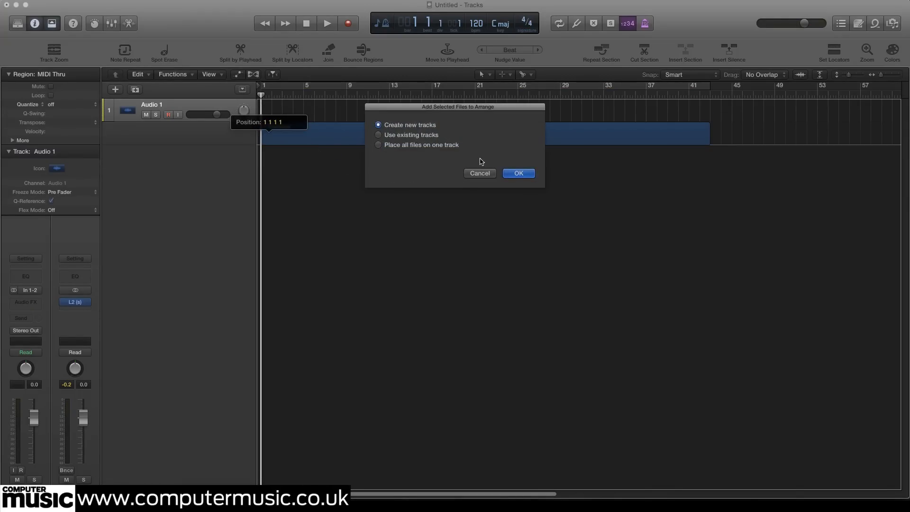
Step: Add the bass, drums and music stems as three new tracks and start cycle playback
left_click(517, 173)
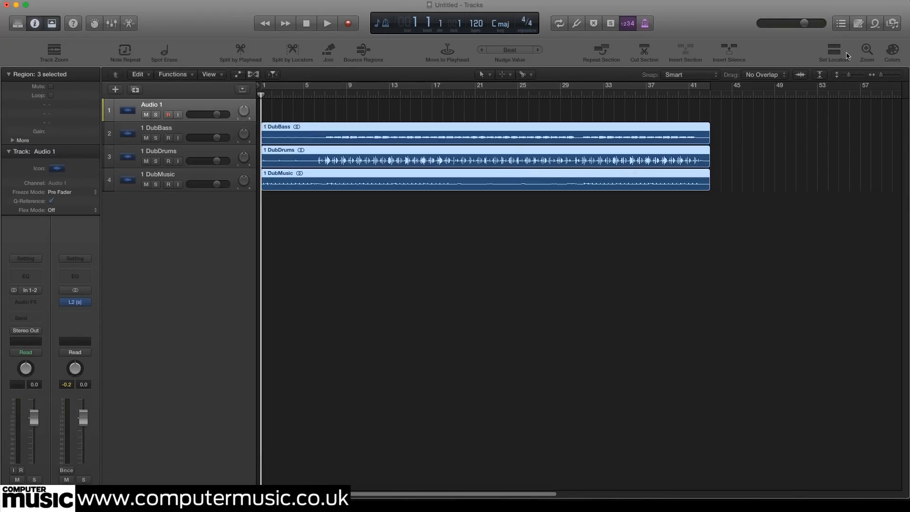
left_click(326, 24)
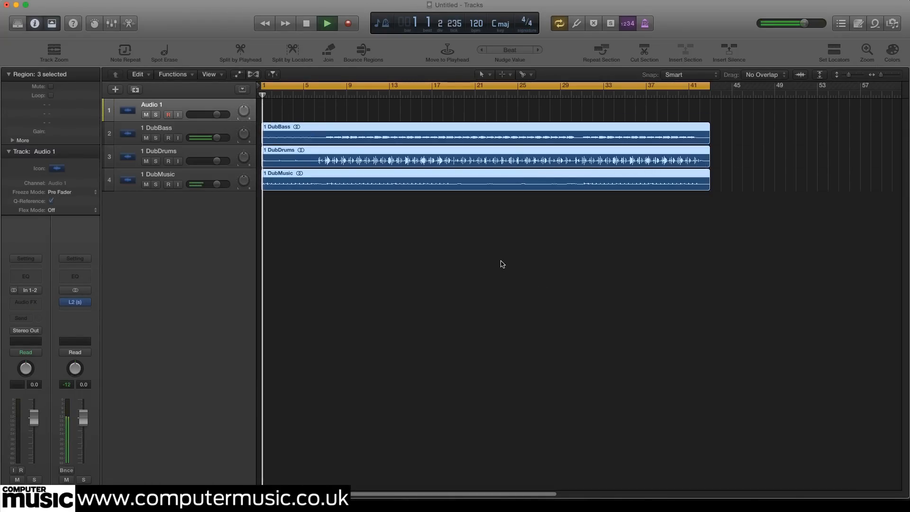
left_click(326, 23)
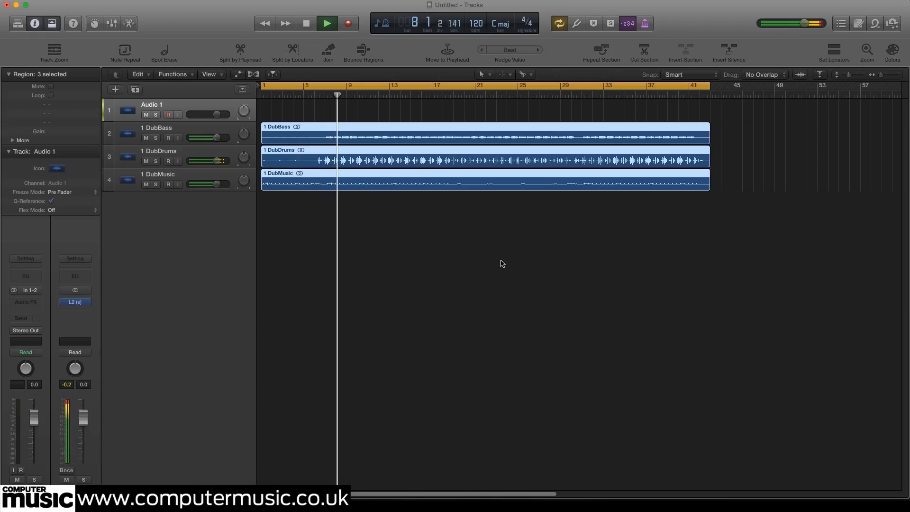
Step: Select the DubDrums channel and open its Audio FX plug-in list
left_click(160, 151)
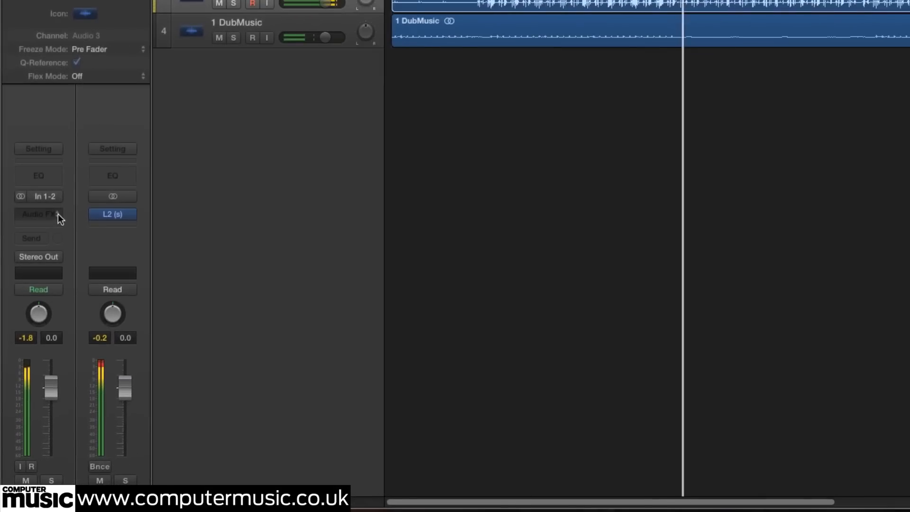
left_click(38, 214)
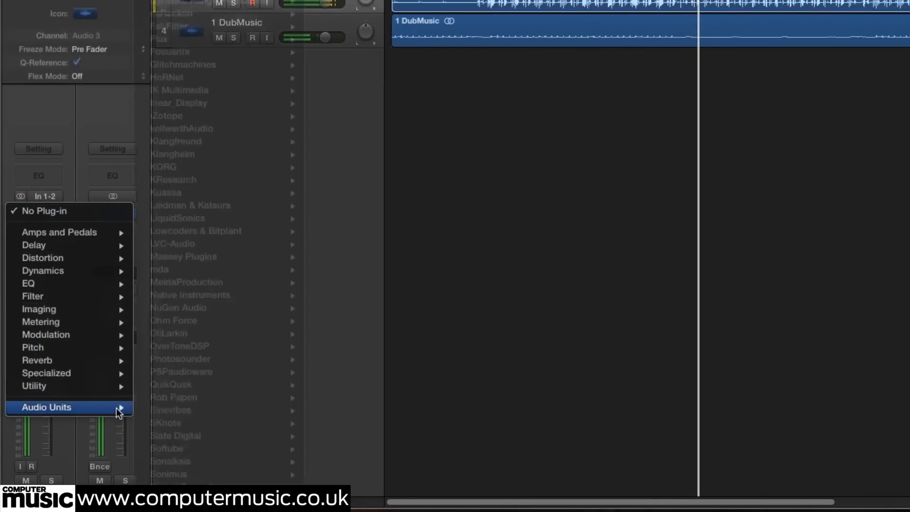
mouse_move(186, 282)
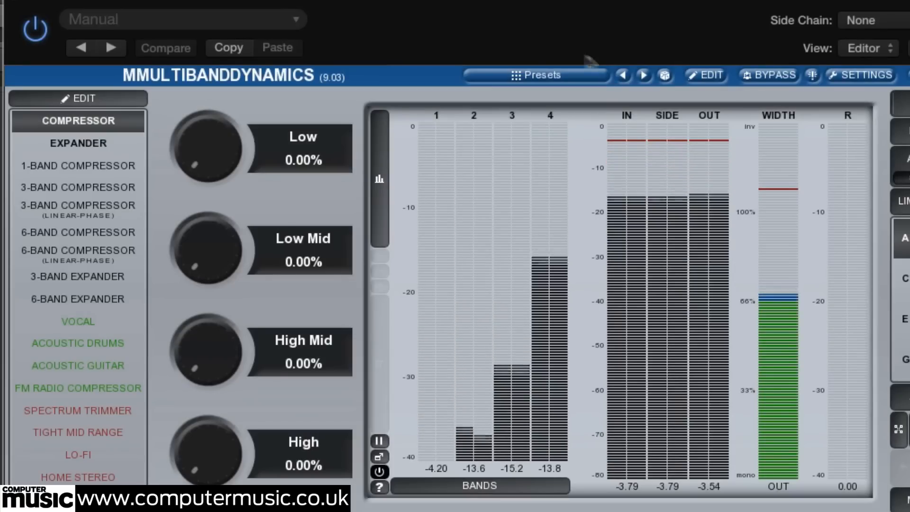
Step: Load the 3-BAND COMPRESSOR preset in MMultiBandDynamics
left_click(77, 187)
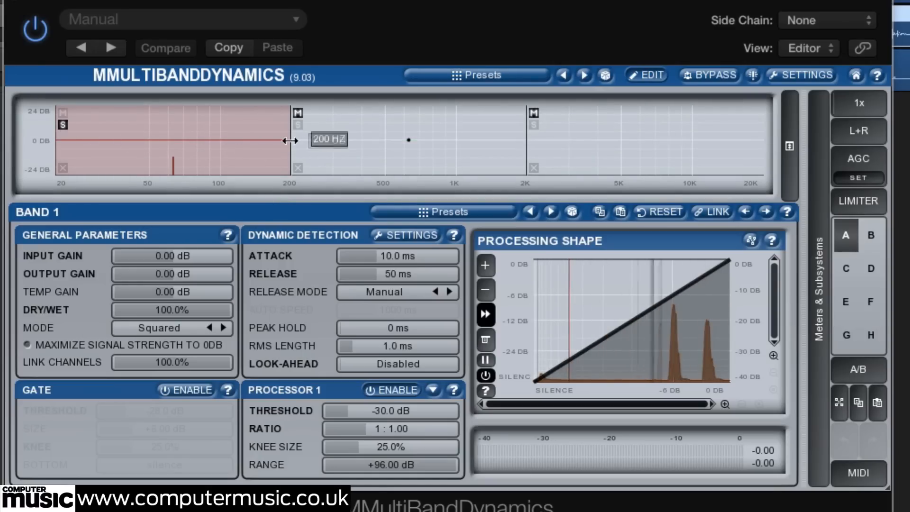
Step: Set the first crossover near 200 Hz and Band 1 attack to 25 ms
left_click_drag(290, 140, 282, 143)
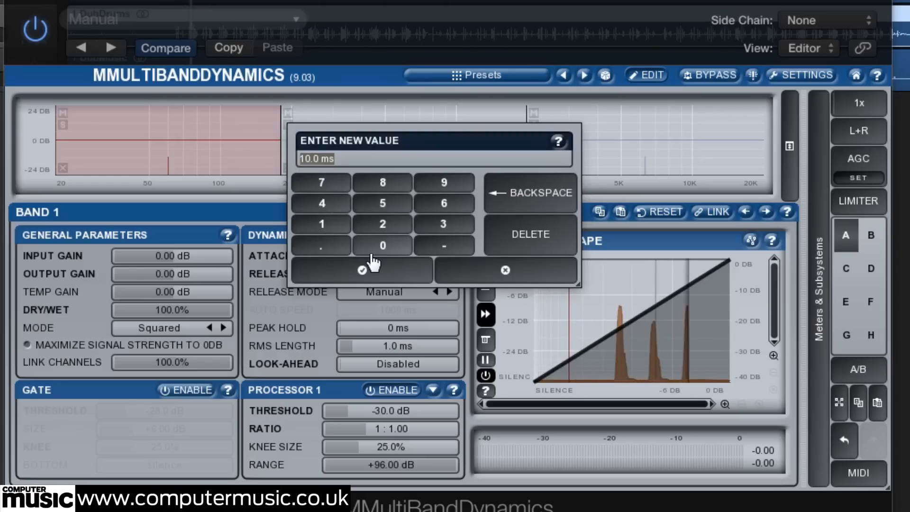
left_click(360, 269)
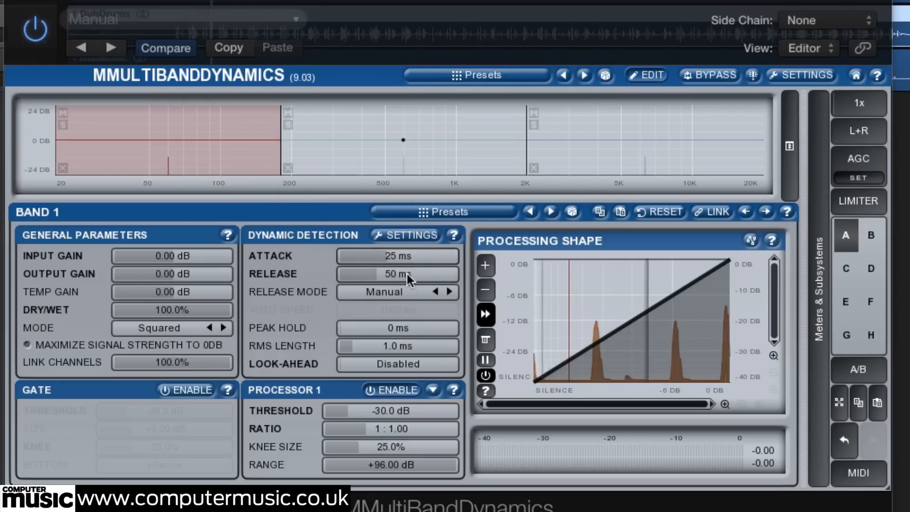
Step: Give Band 1 a 60 ms release, 2:1 ratio and adjusted threshold
left_click_drag(398, 274, 406, 274)
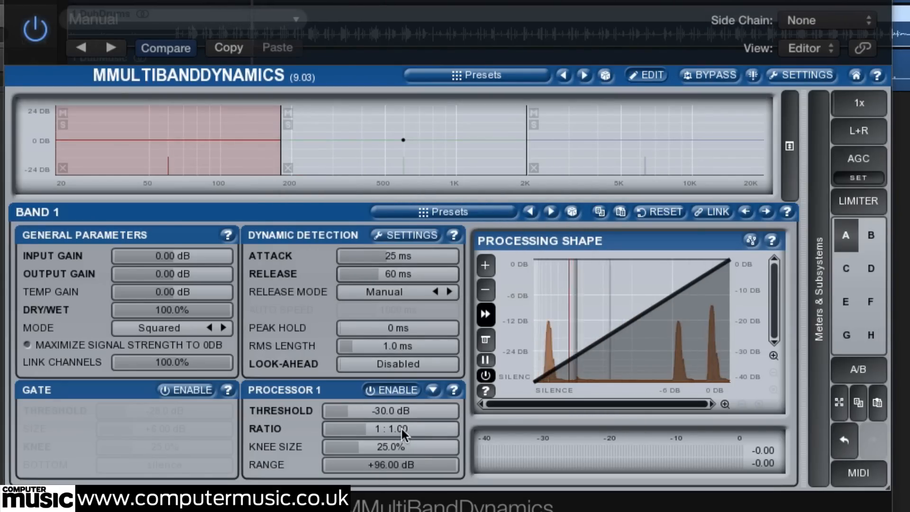
left_click(390, 428)
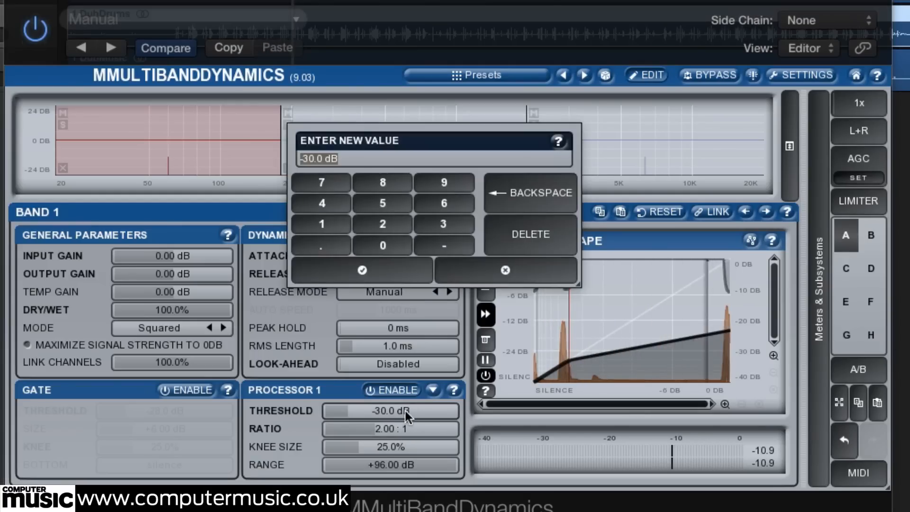
left_click(361, 270)
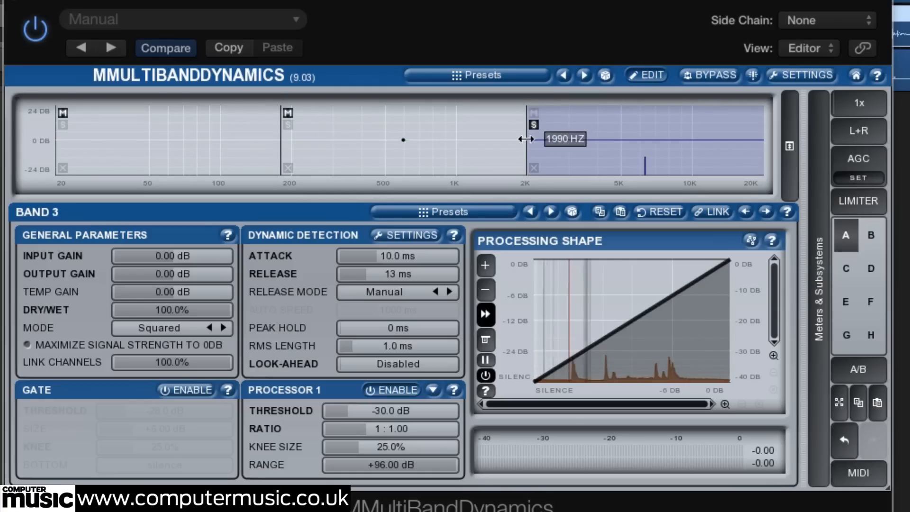
Step: Drag Band 3's crossover from 1990 Hz up to about 2405 Hz
left_click_drag(530, 139, 545, 139)
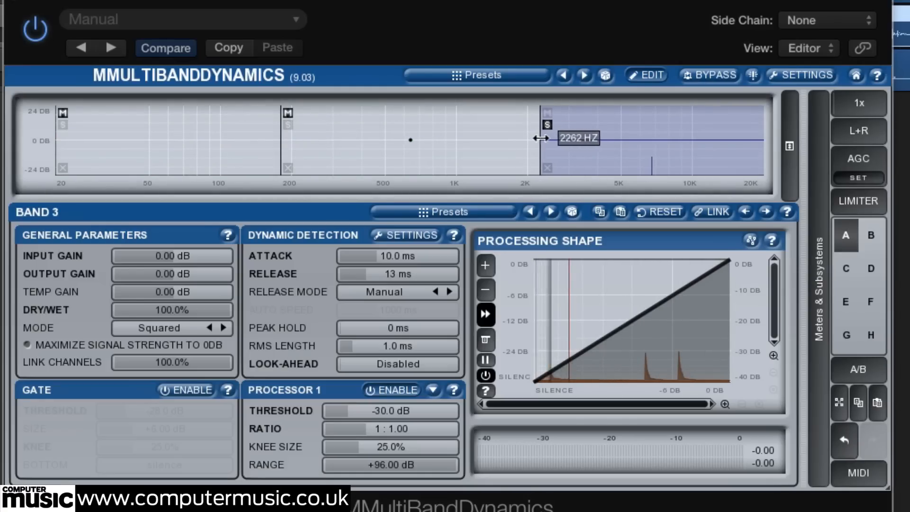
left_click_drag(545, 138, 553, 138)
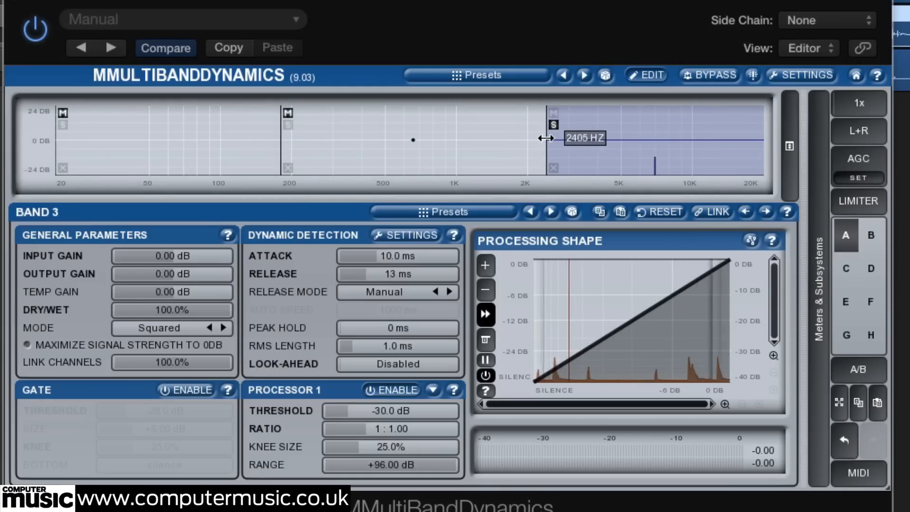
left_click_drag(553, 124, 557, 125)
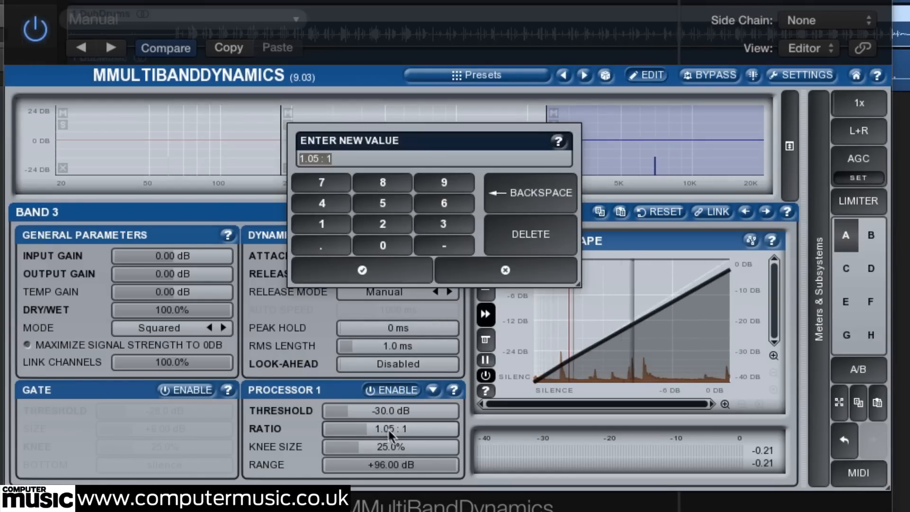
Step: Set Band 3 to 3:1 ratio, -33 dB threshold, 10 ms release, then A/B via bypass
left_click(361, 269)
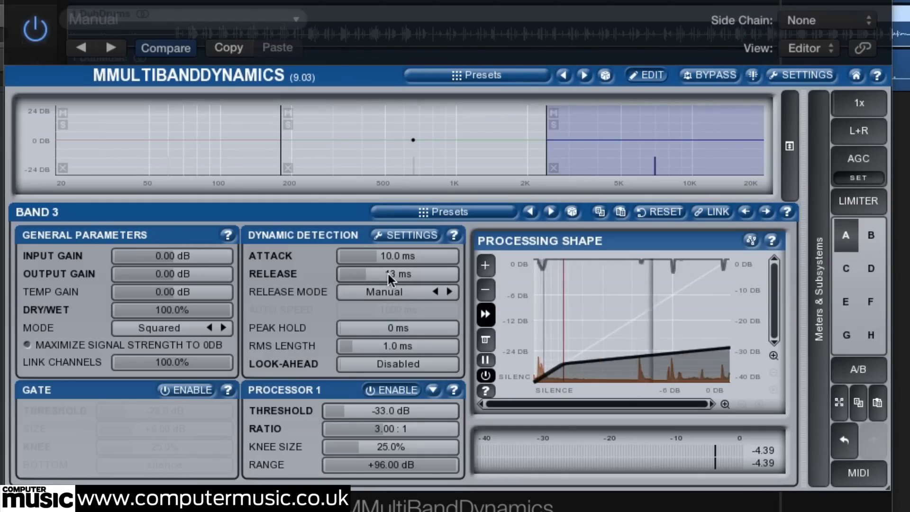
left_click(397, 273)
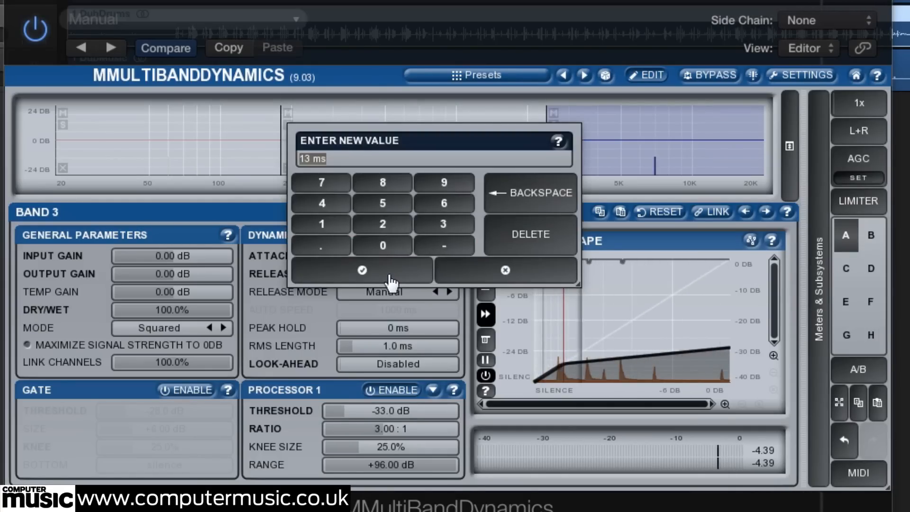
left_click(361, 269)
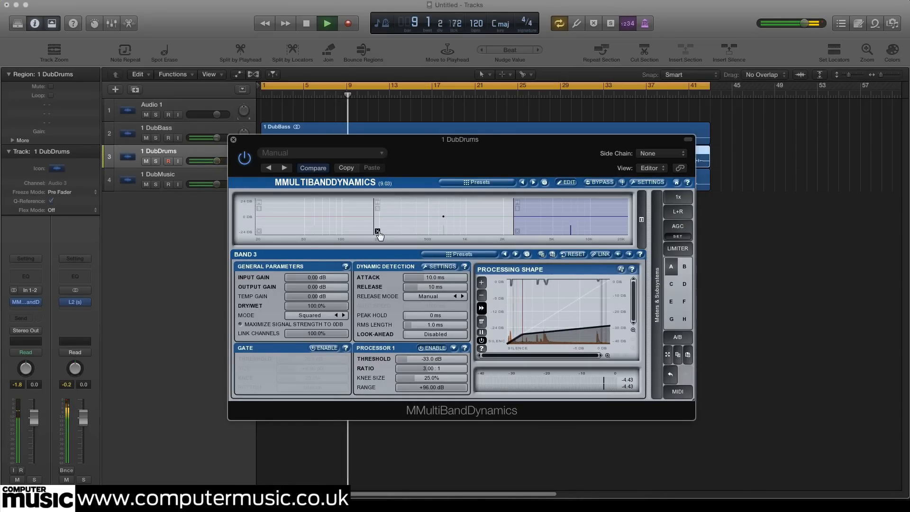
left_click(233, 140)
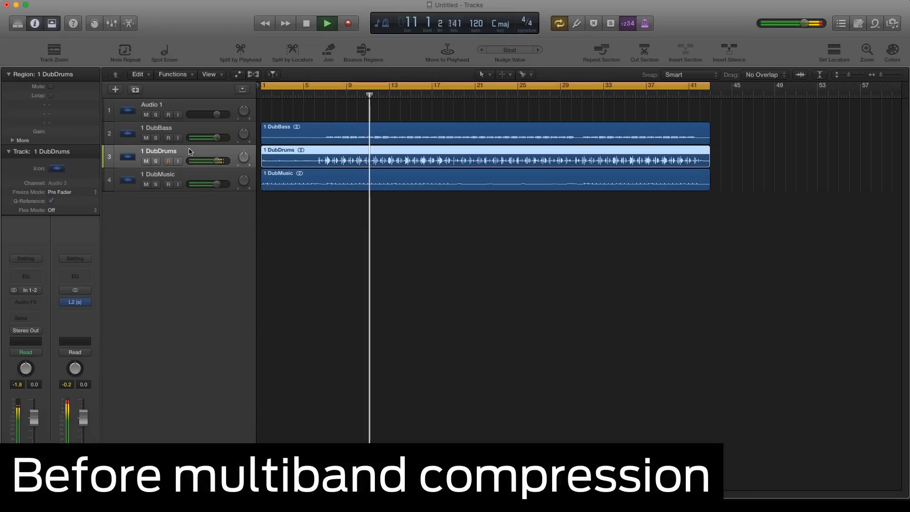
left_click(25, 302)
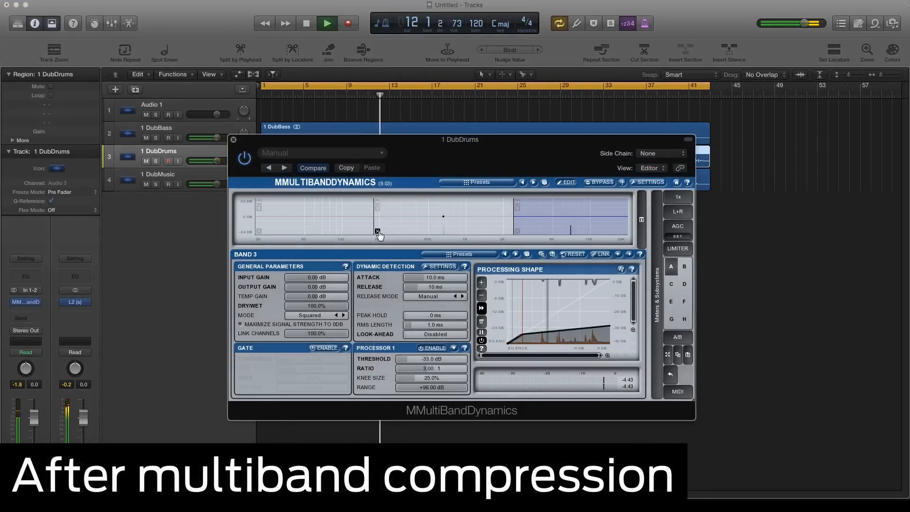